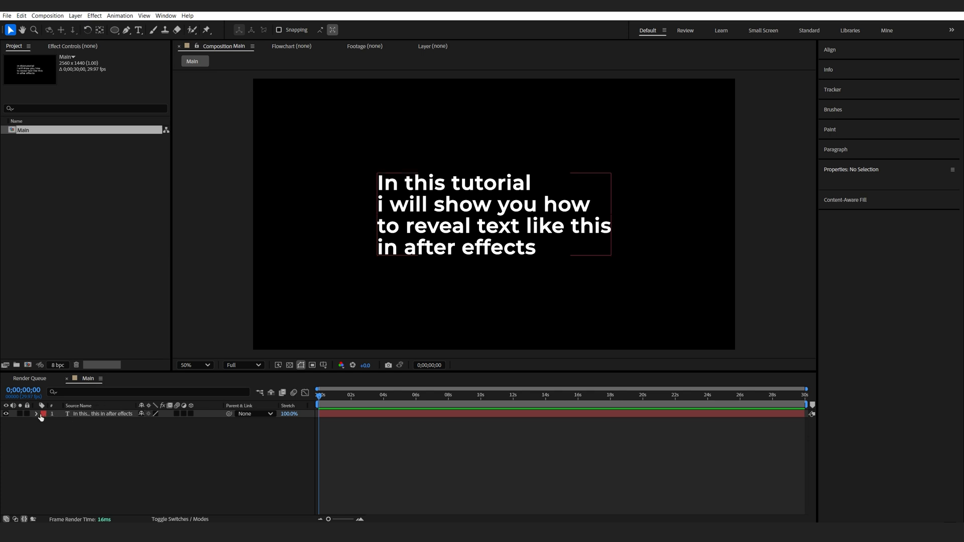
# - Add a 0% opacity text animator and keyframe Range Selector Offset from -100% to 100%
pyautogui.click(36, 414)
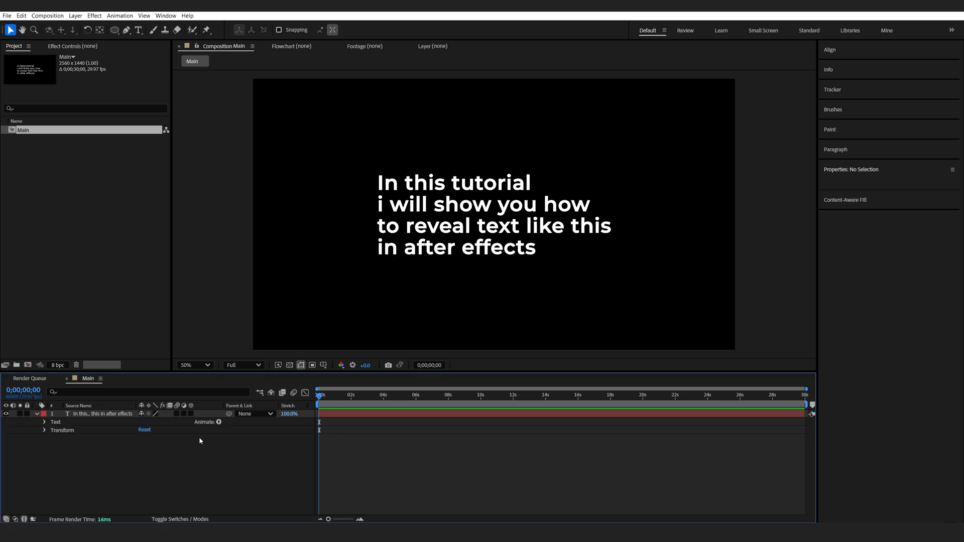
pyautogui.click(217, 422)
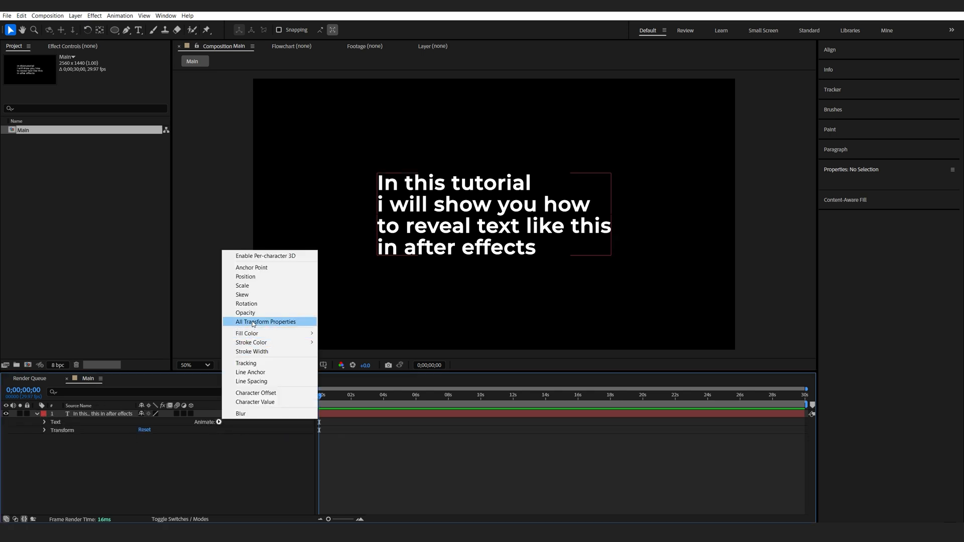
pyautogui.click(245, 313)
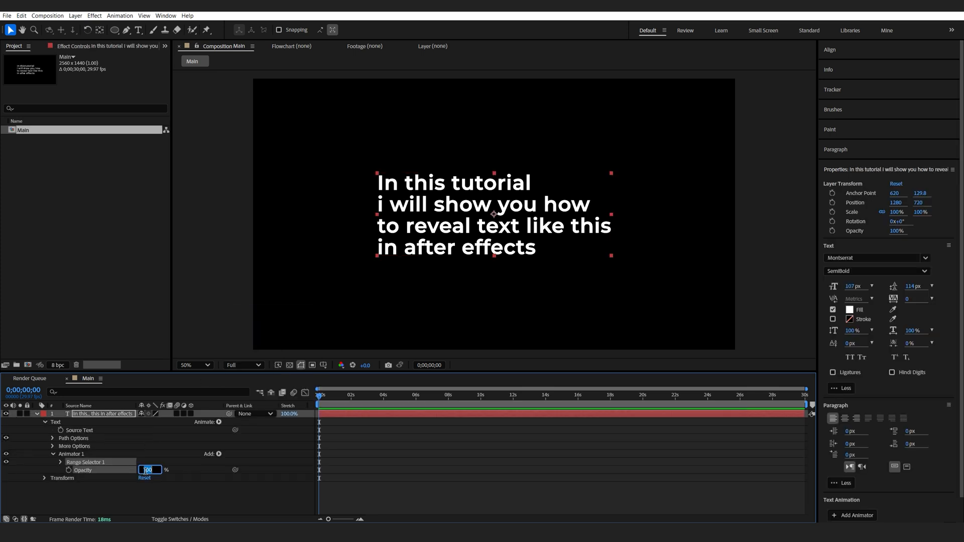
pyautogui.write('0%')
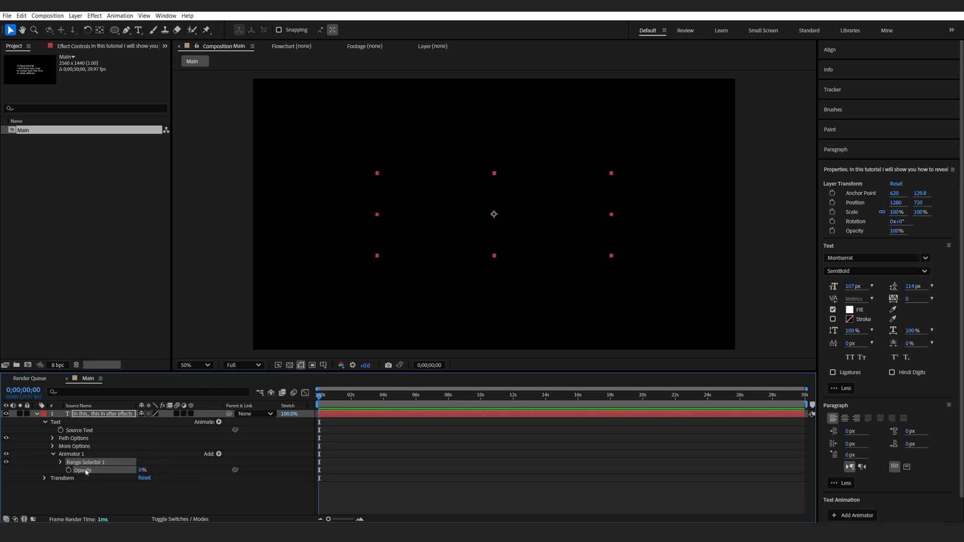
pyautogui.click(60, 462)
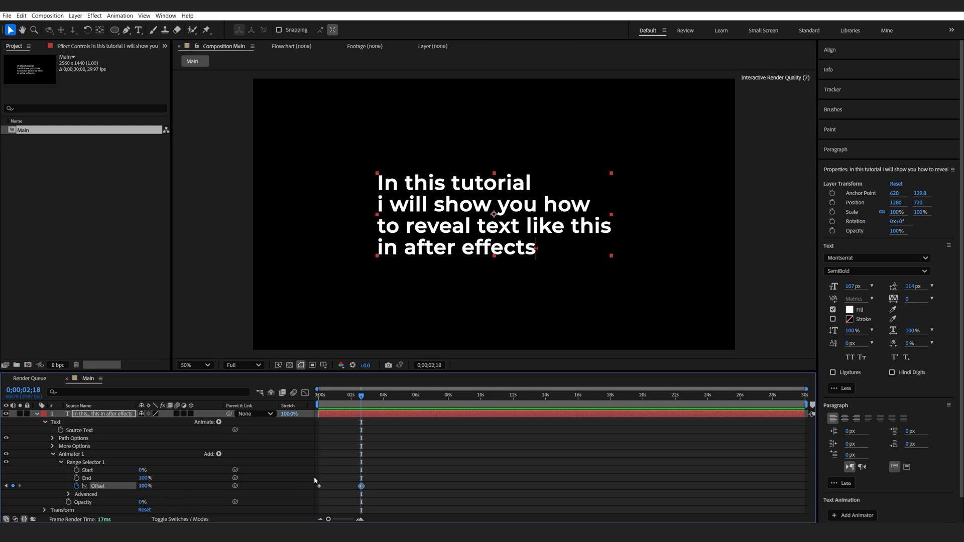
pyautogui.moveTo(364, 395); pyautogui.dragTo(349, 395)
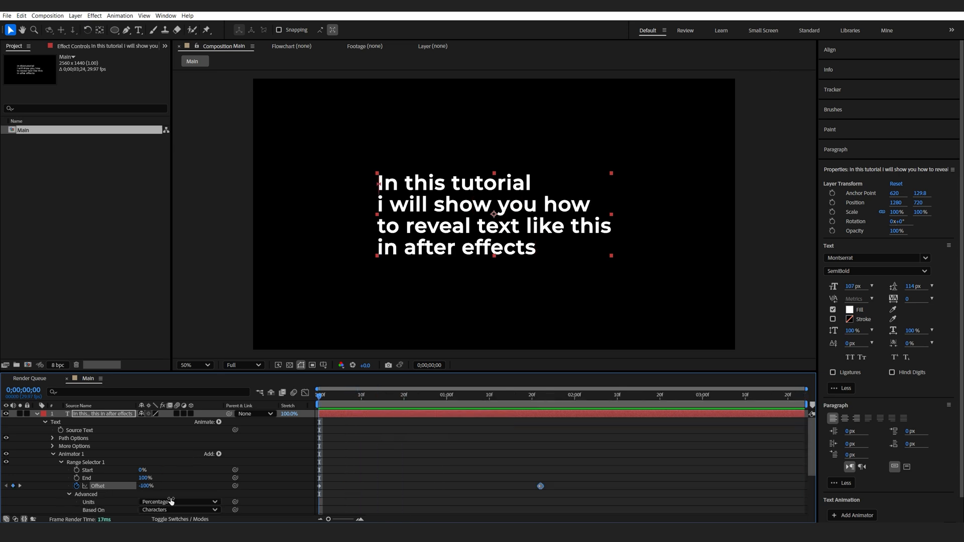
# - Set Range Selector 1's shape to Ramp Up, Ease High 50% and Ease Low -100%
pyautogui.click(179, 463)
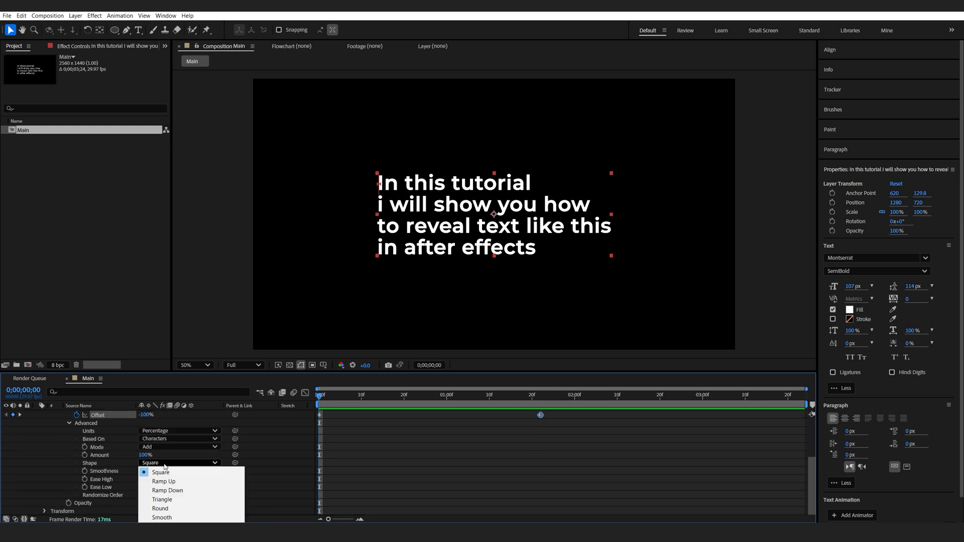
pyautogui.click(163, 481)
pyautogui.write('50')
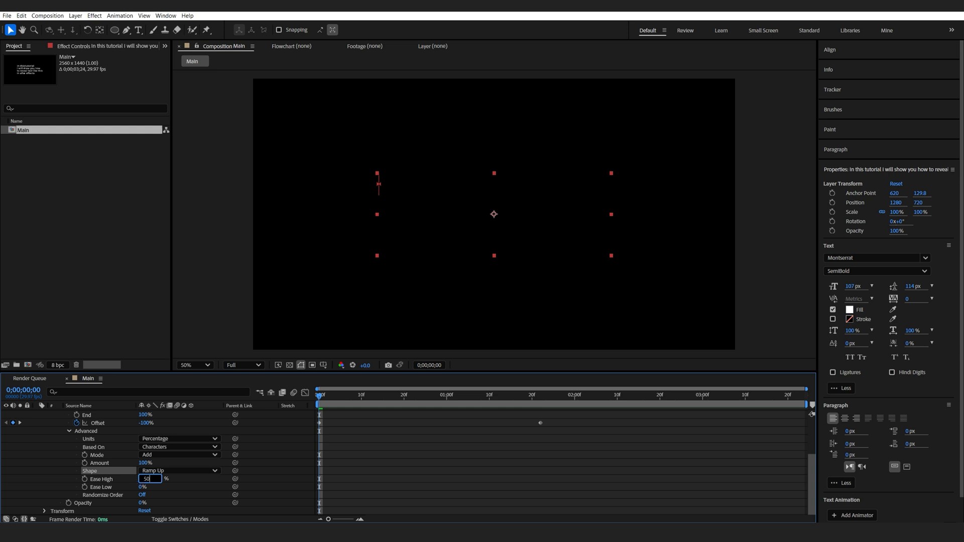
pyautogui.click(149, 487)
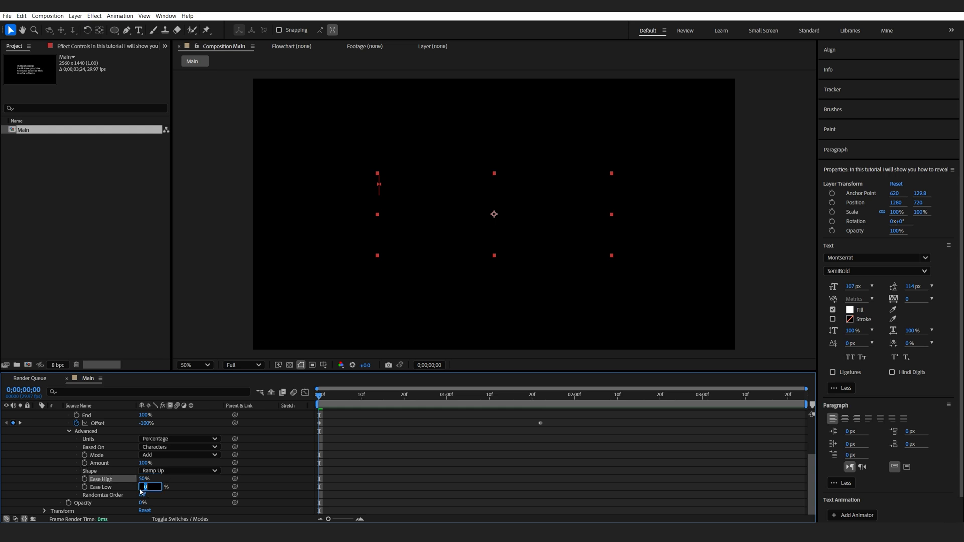
pyautogui.write('-100')
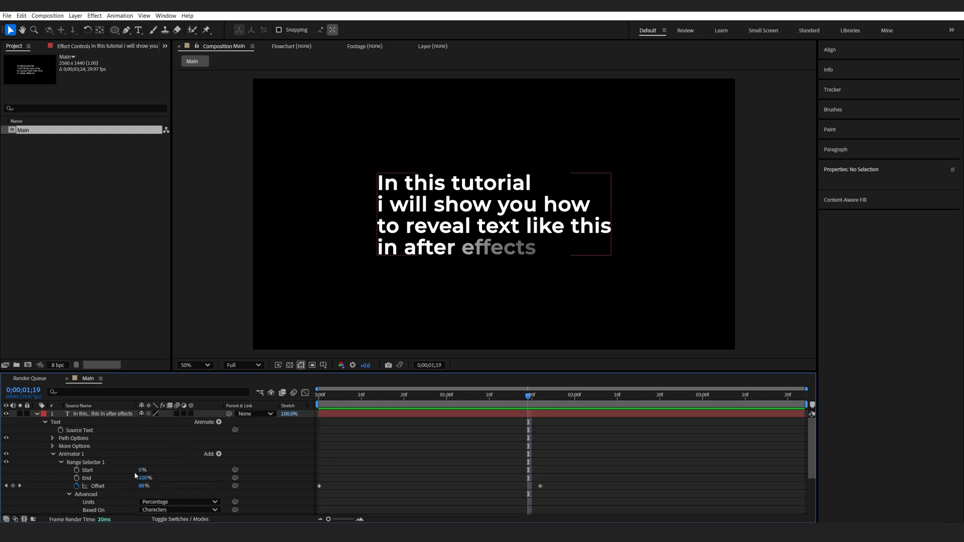
# - Hide the duplicated text layer and give Animator 2 a Ramp Down shape with adjusted Based On
pyautogui.click(101, 413)
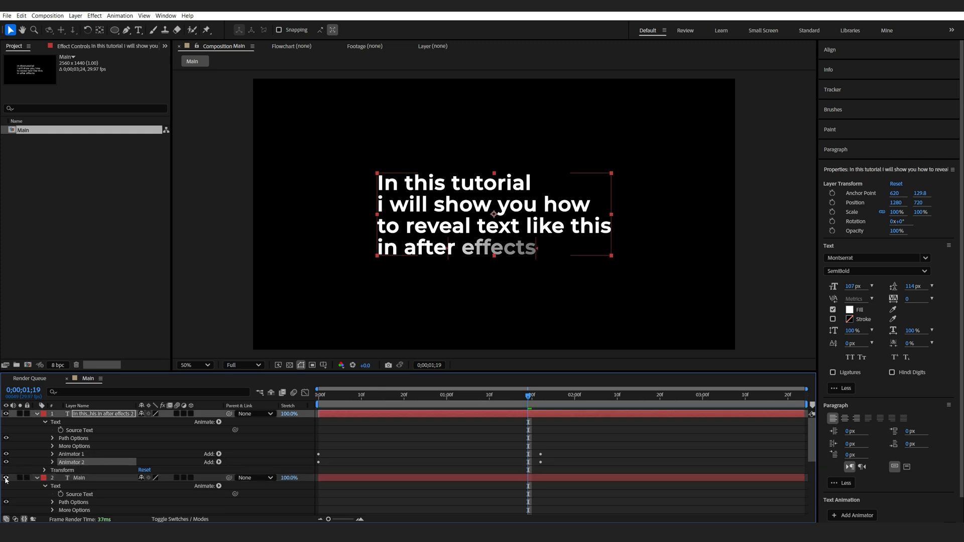
pyautogui.click(52, 462)
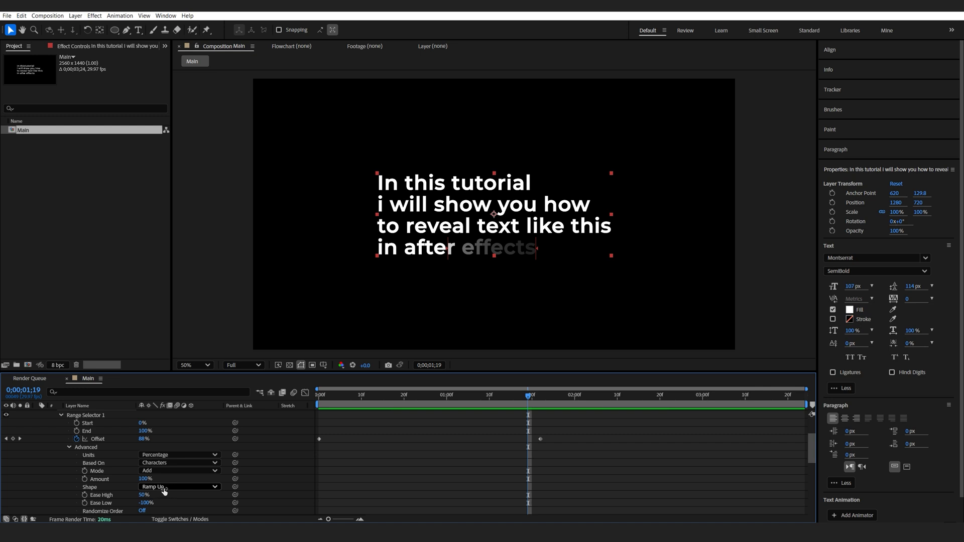
pyautogui.click(178, 487)
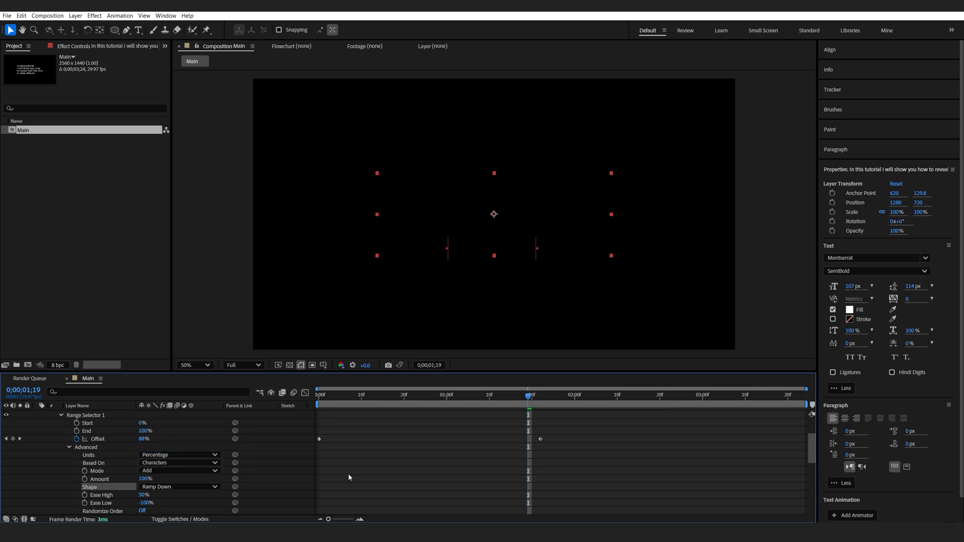
pyautogui.click(146, 502)
pyautogui.write('-50')
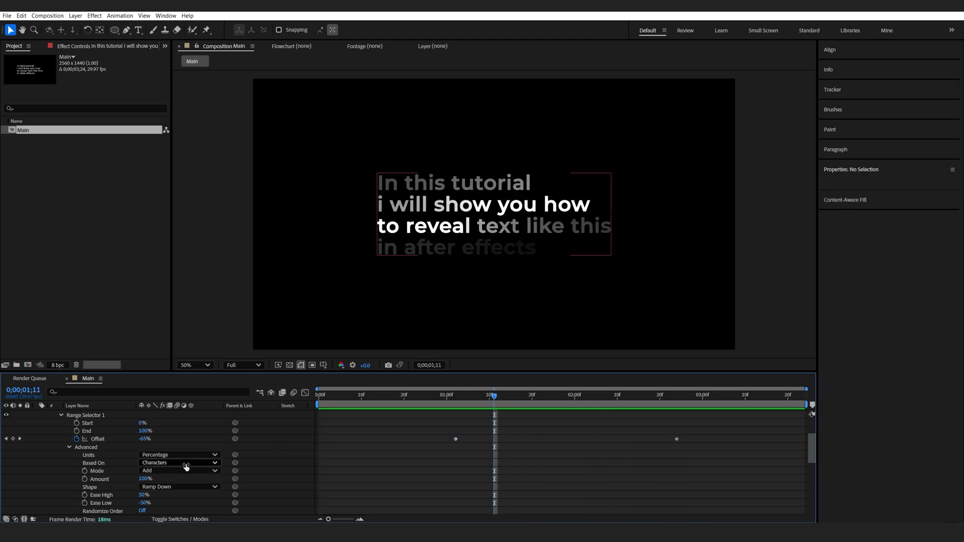
pyautogui.click(178, 463)
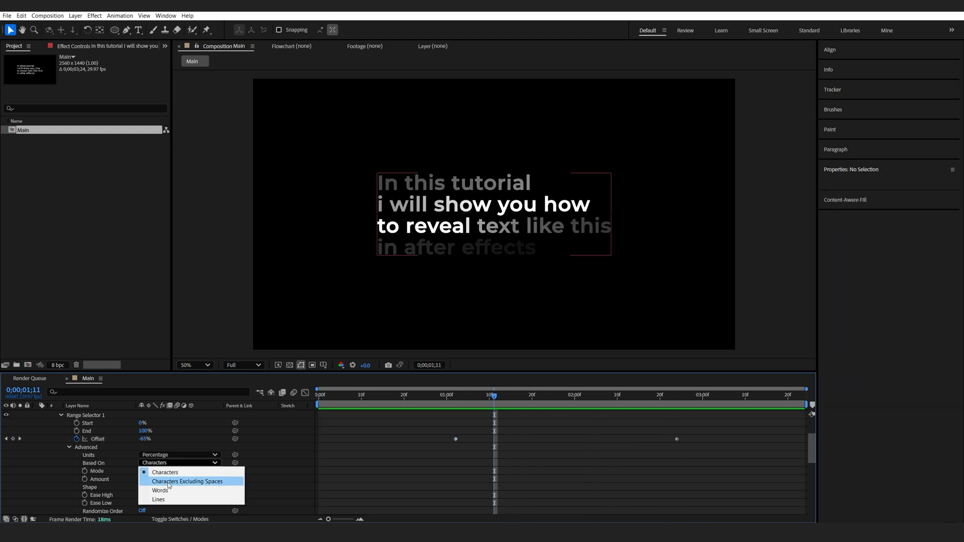
pyautogui.click(160, 490)
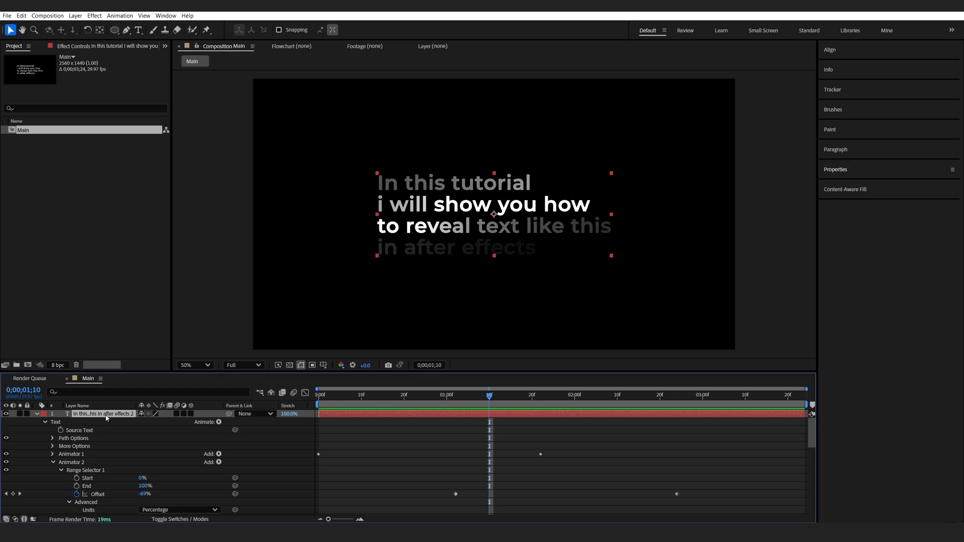
# - Apply Gradient Ramp to the text with a red start colour and orange end colour
pyautogui.write('gra')
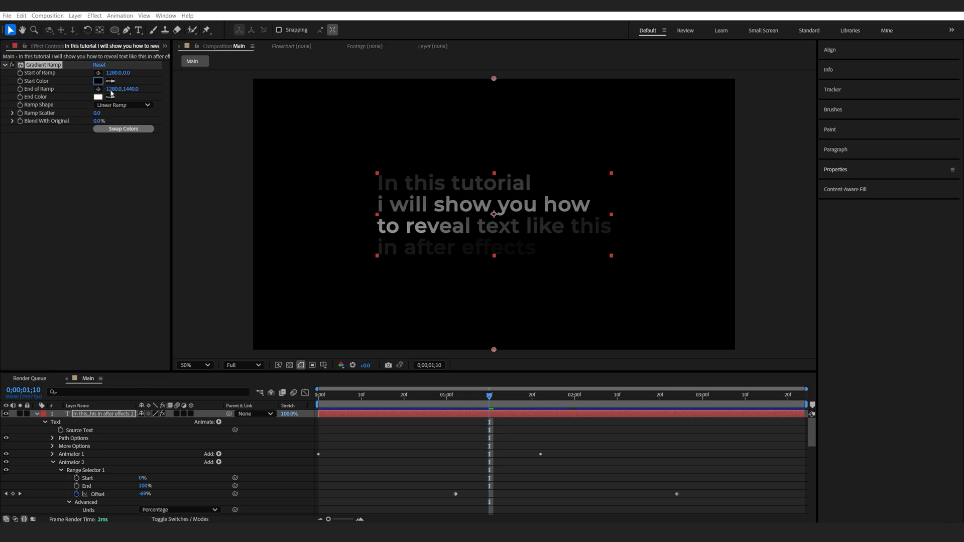
pyautogui.click(98, 80)
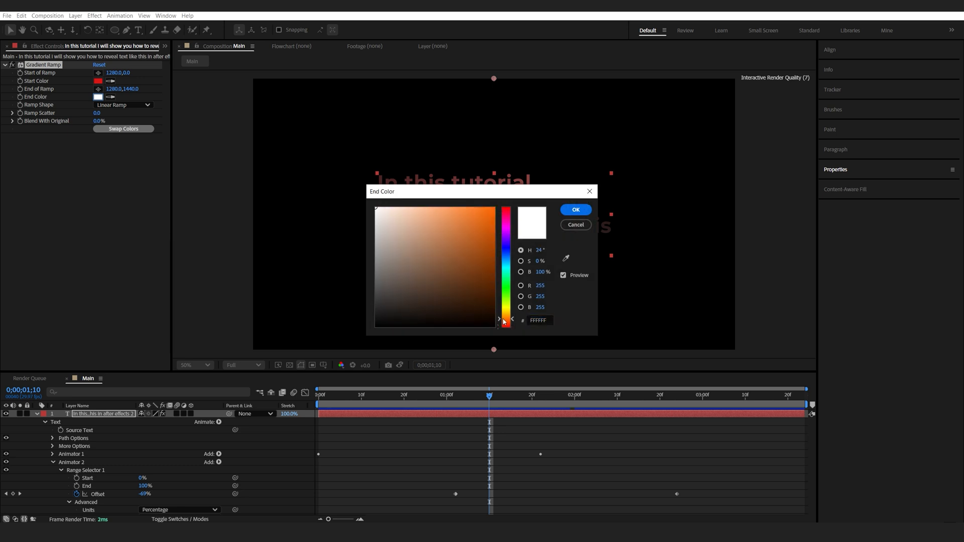
pyautogui.click(574, 210)
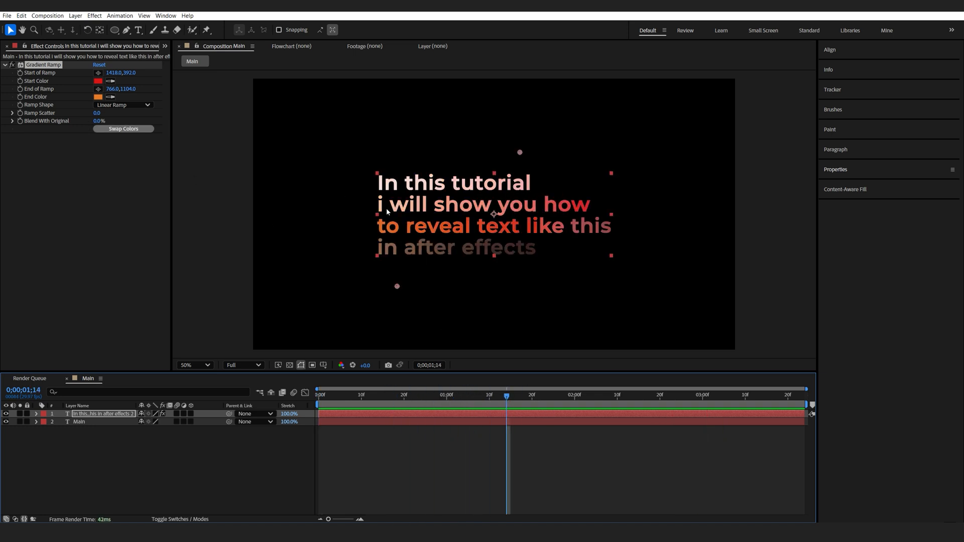
# - Add an adjustment layer with Deep Glow, radius lowered to 294 and exposure 0.06
pyautogui.click(178, 449)
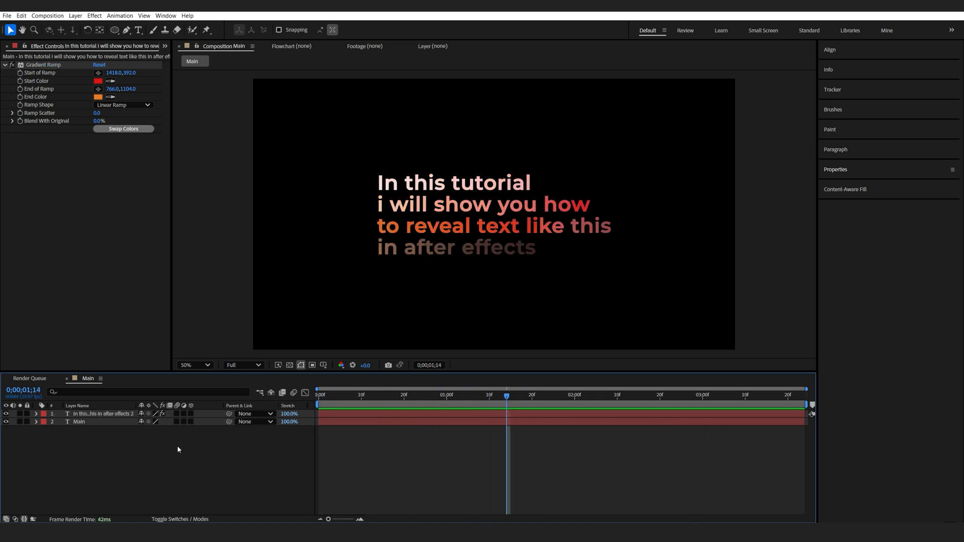
pyautogui.rightClick(178, 449)
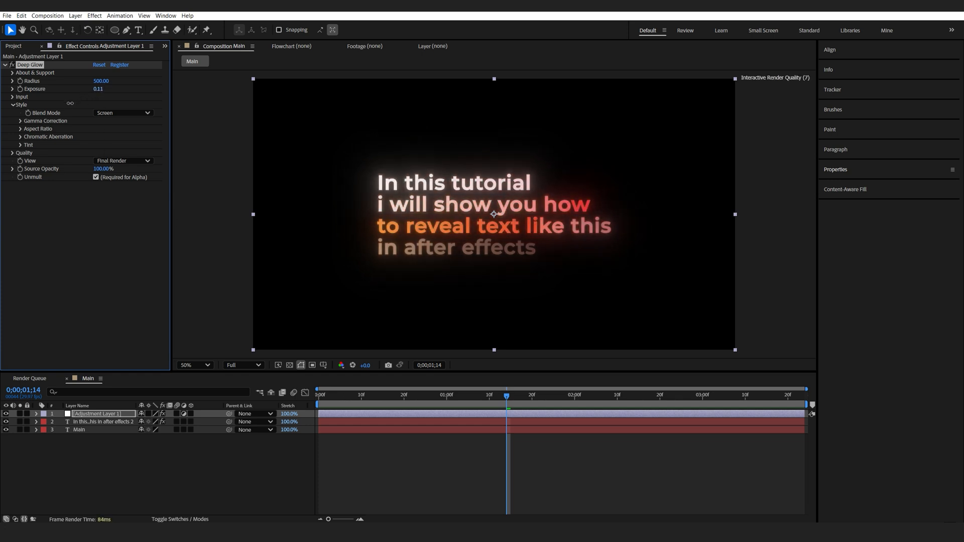
pyautogui.moveTo(101, 80); pyautogui.dragTo(93, 80)
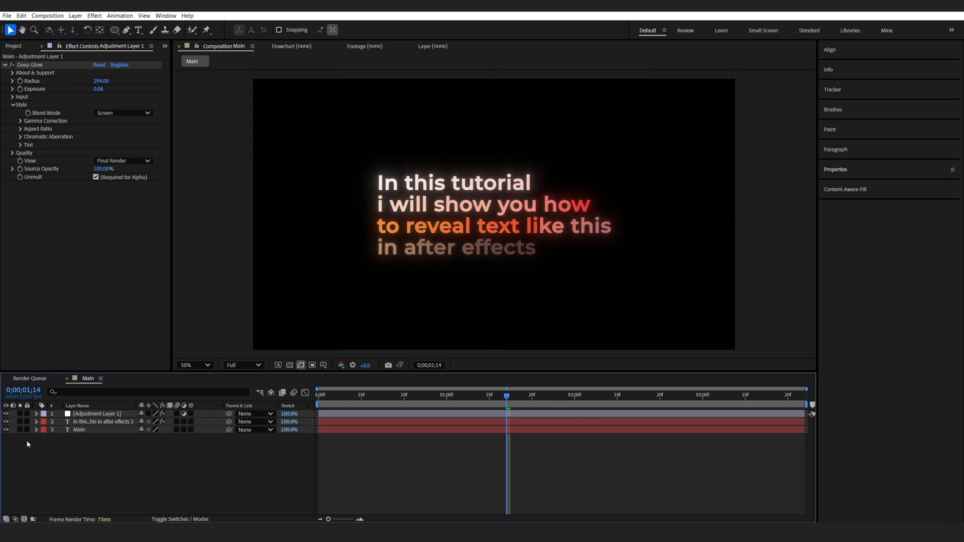
pyautogui.click(79, 430)
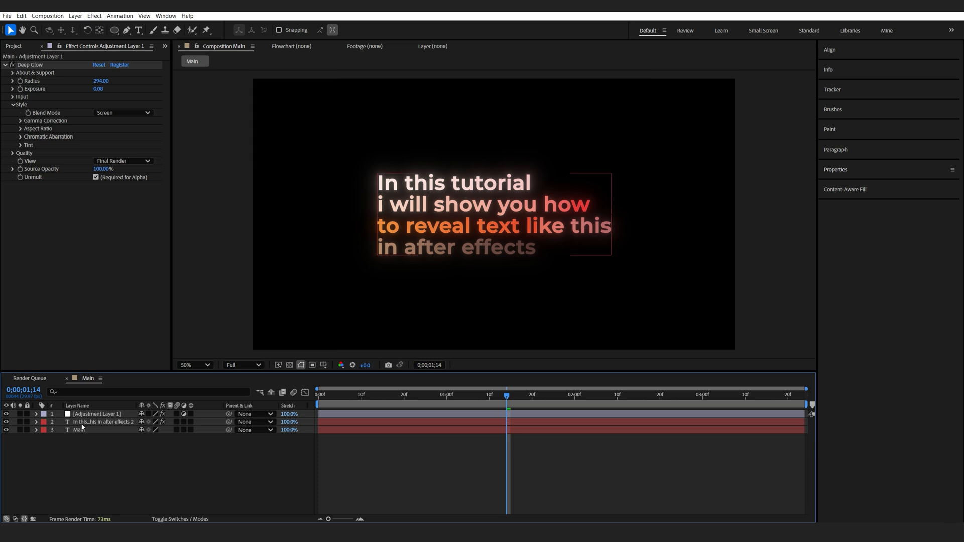
# - Link the gradient text layer's Parent to layer 3, Main
pyautogui.click(36, 421)
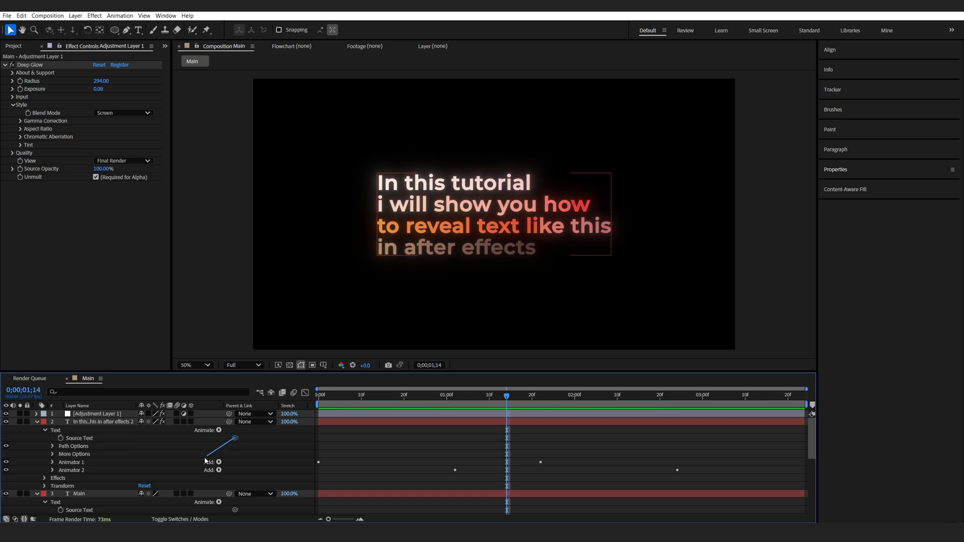
pyautogui.scroll(-3)
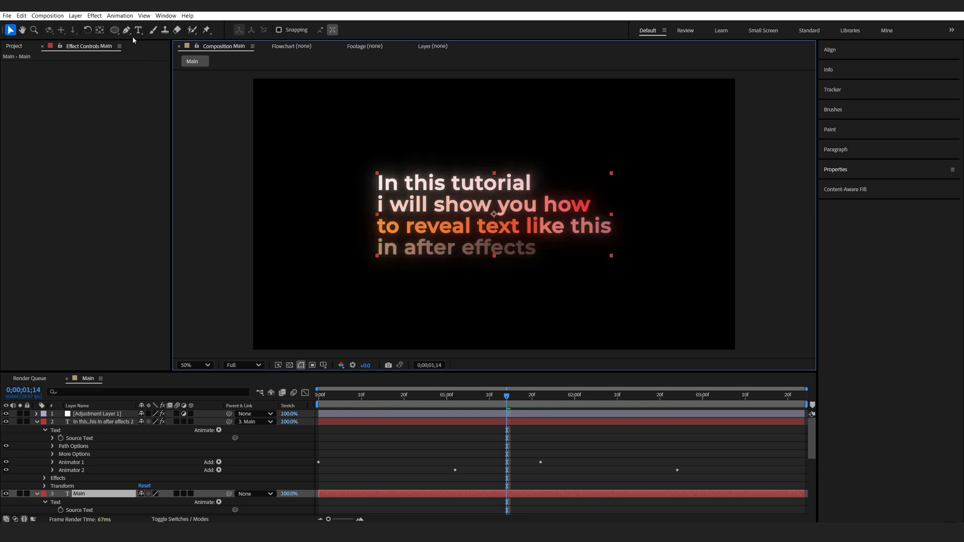
pyautogui.click(139, 30)
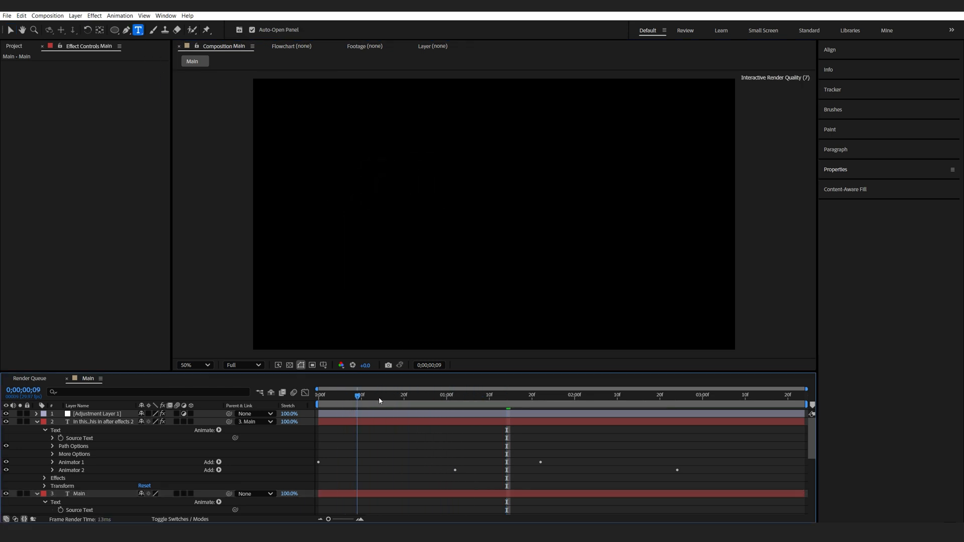
# - Create a BG solid with a 4-Color Gradient whose points use wiggle(0.5,800) expressions
pyautogui.click(505, 394)
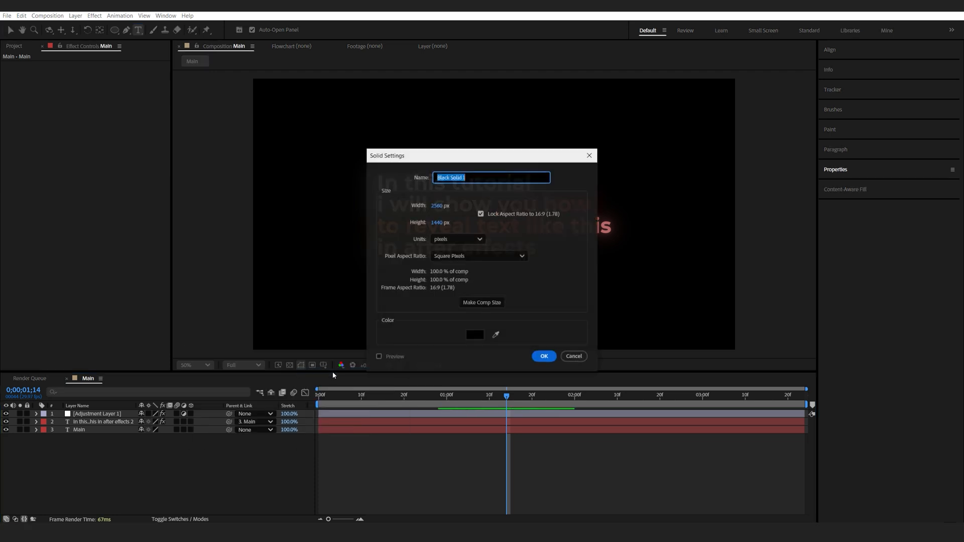
pyautogui.click(542, 356)
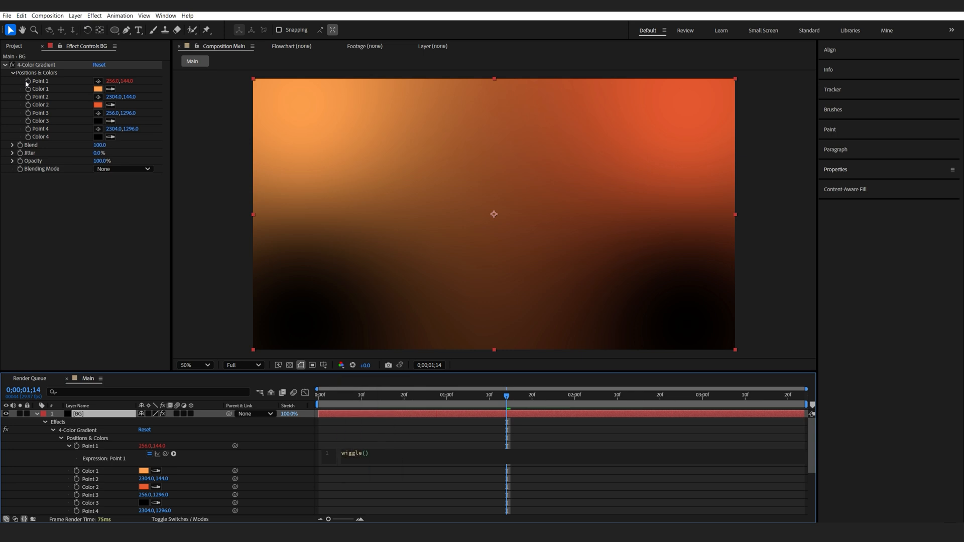
pyautogui.write('0.5,')
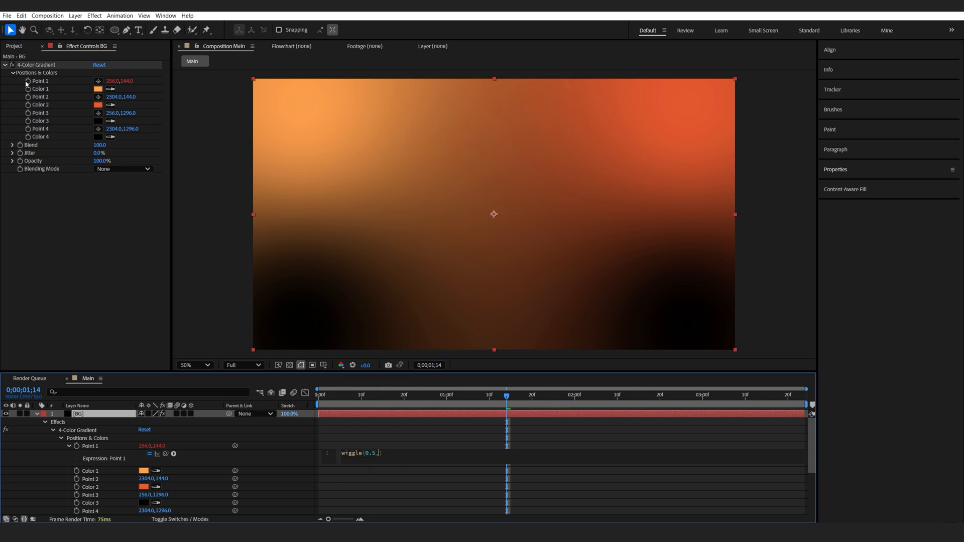
pyautogui.write('800')
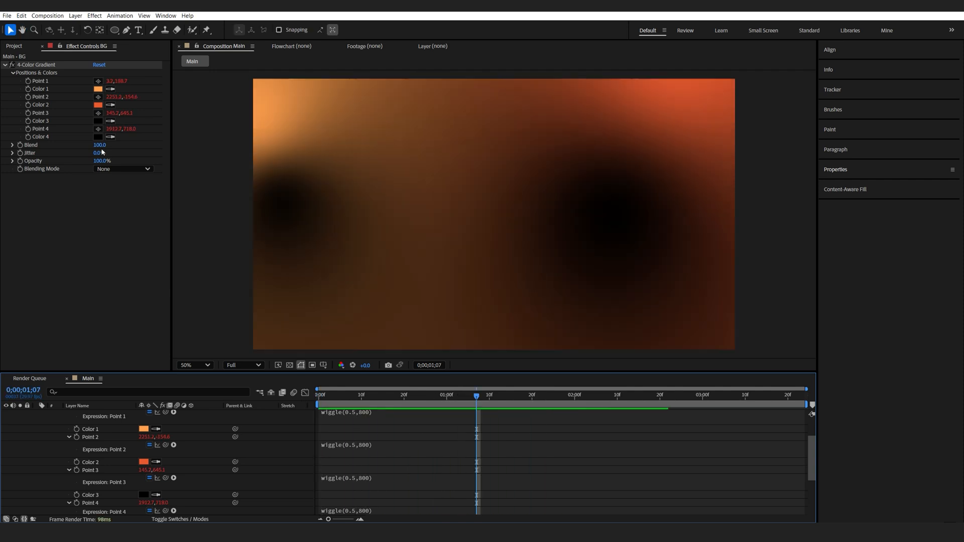
pyautogui.doubleClick(100, 144)
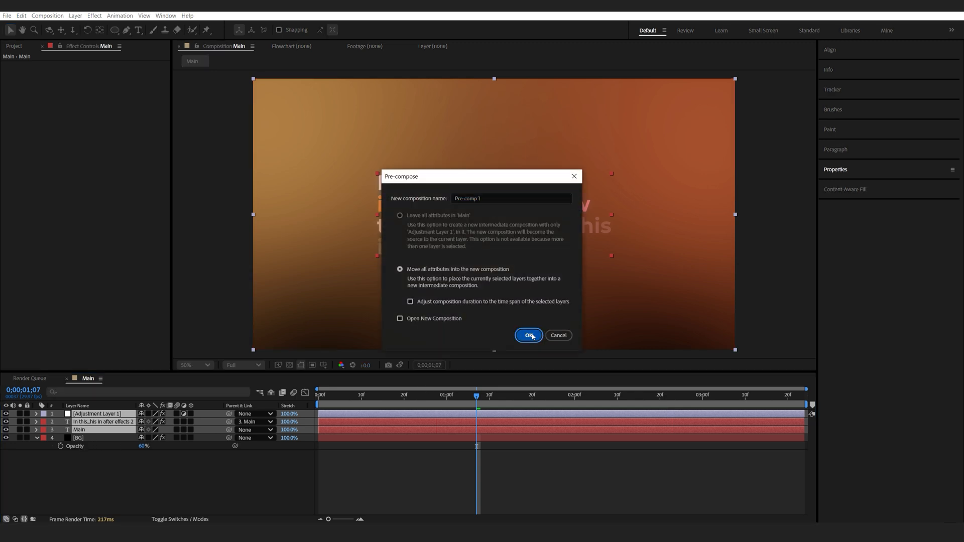
# - Pre-compose the text and glow layers into Pre-comp 1, then search Effects for Noise
pyautogui.click(527, 334)
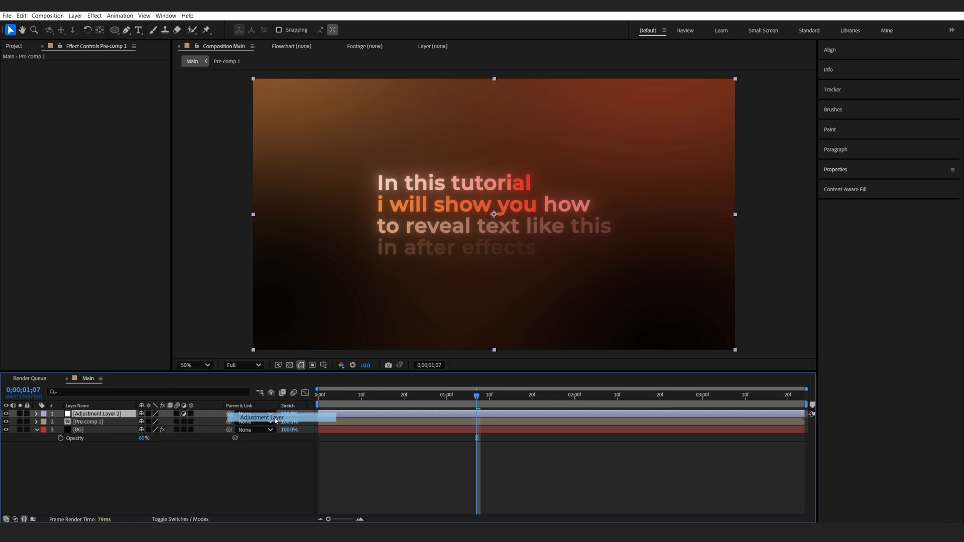
pyautogui.write('no')
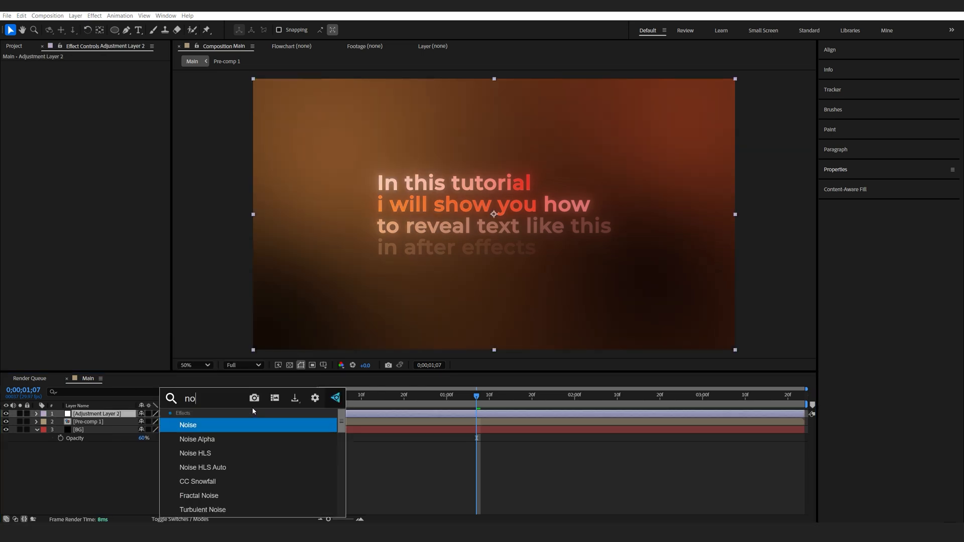